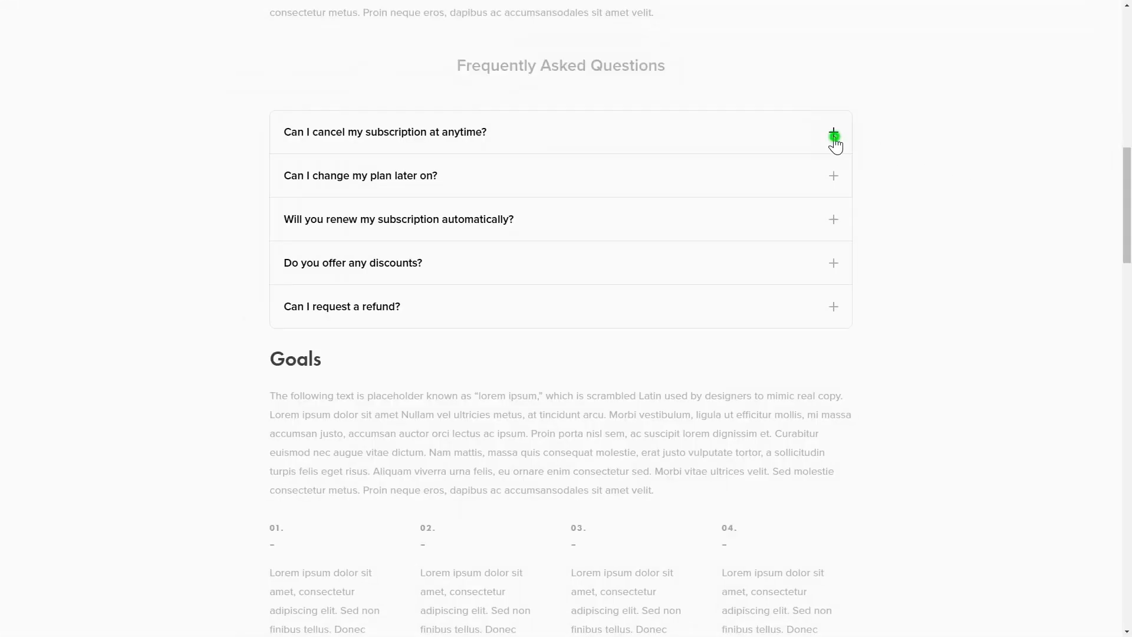
Go from the sample FAQ accordion page to the Elfsight homepage.
{"action": "left_click", "coordinate": [833, 176]}
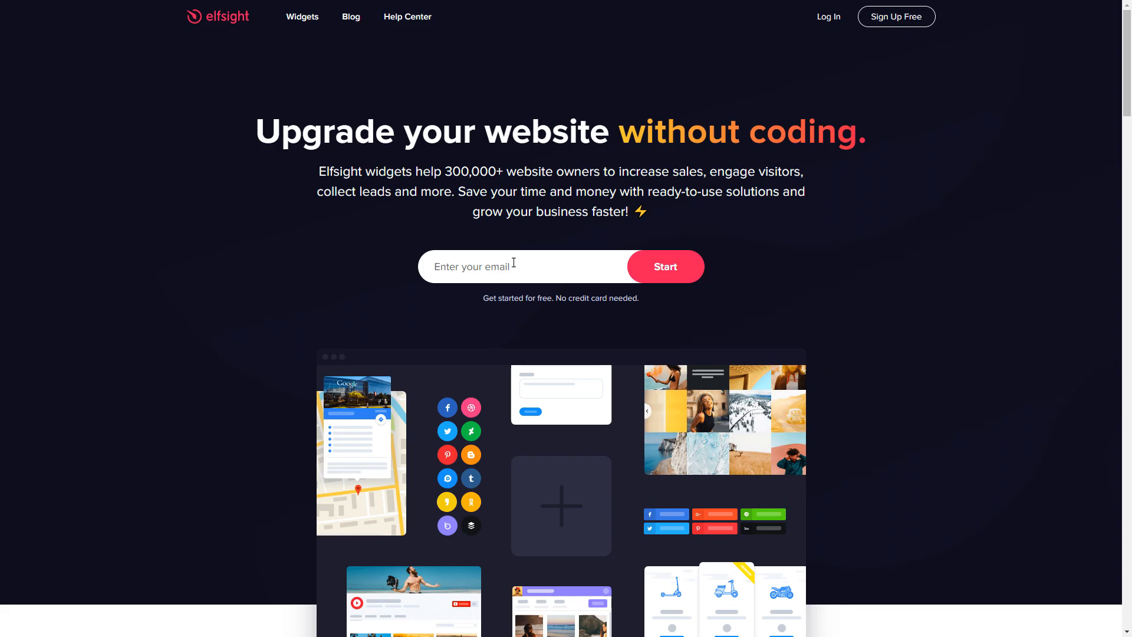
Start a new FAQ widget from Widgets > FAQ and preview the Accordion FAQ template.
{"action": "left_click", "coordinate": [302, 17]}
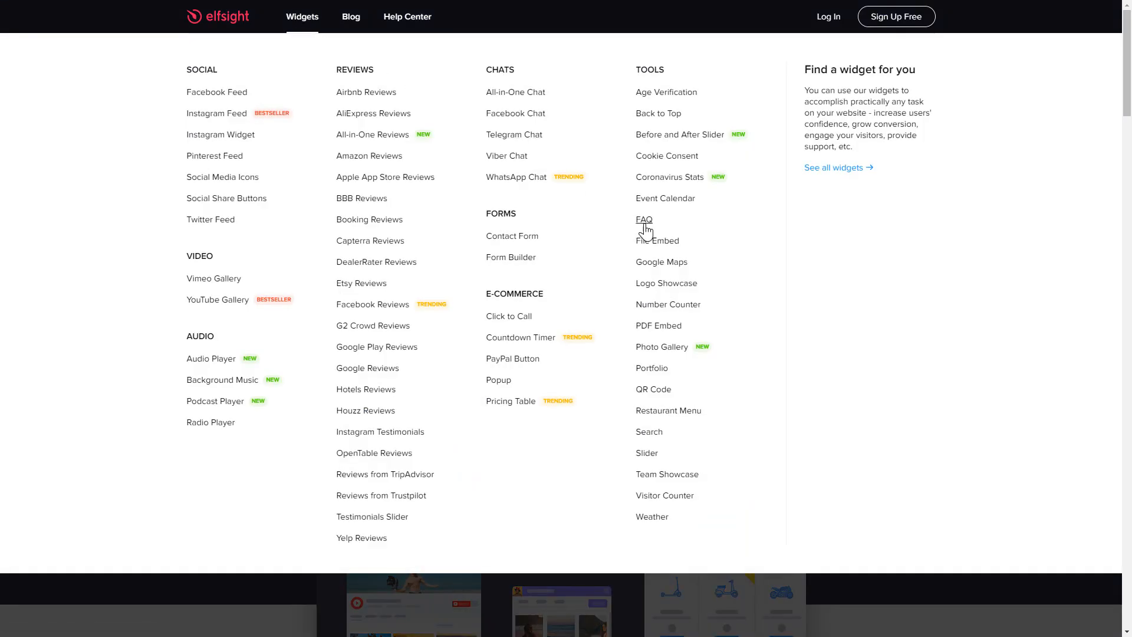
{"action": "left_click", "coordinate": [644, 219]}
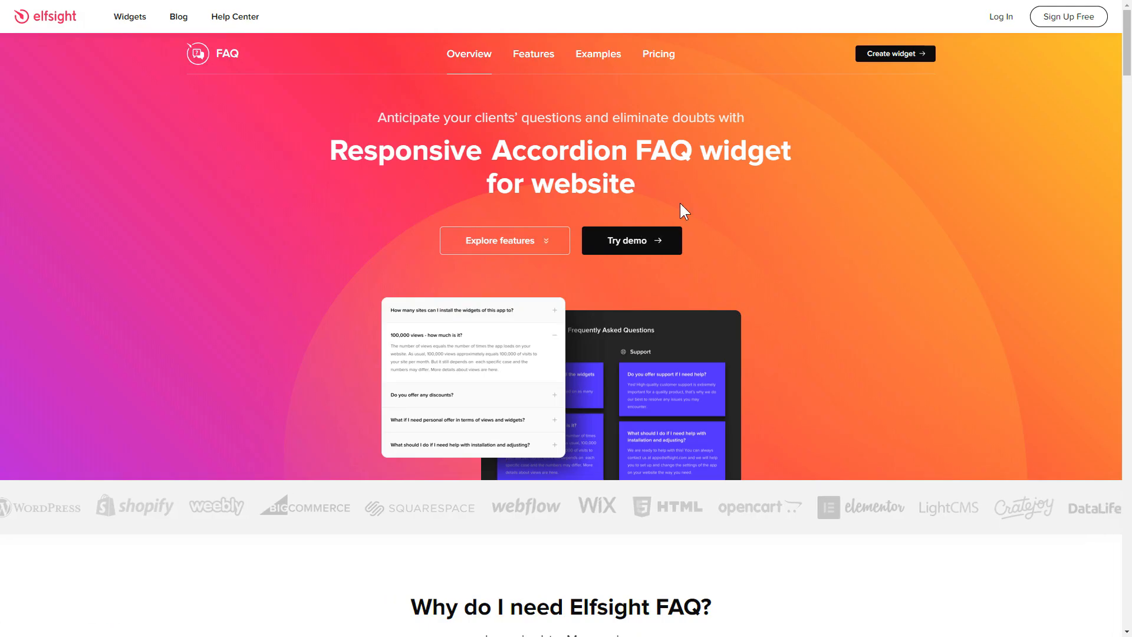
{"action": "left_click", "coordinate": [894, 53]}
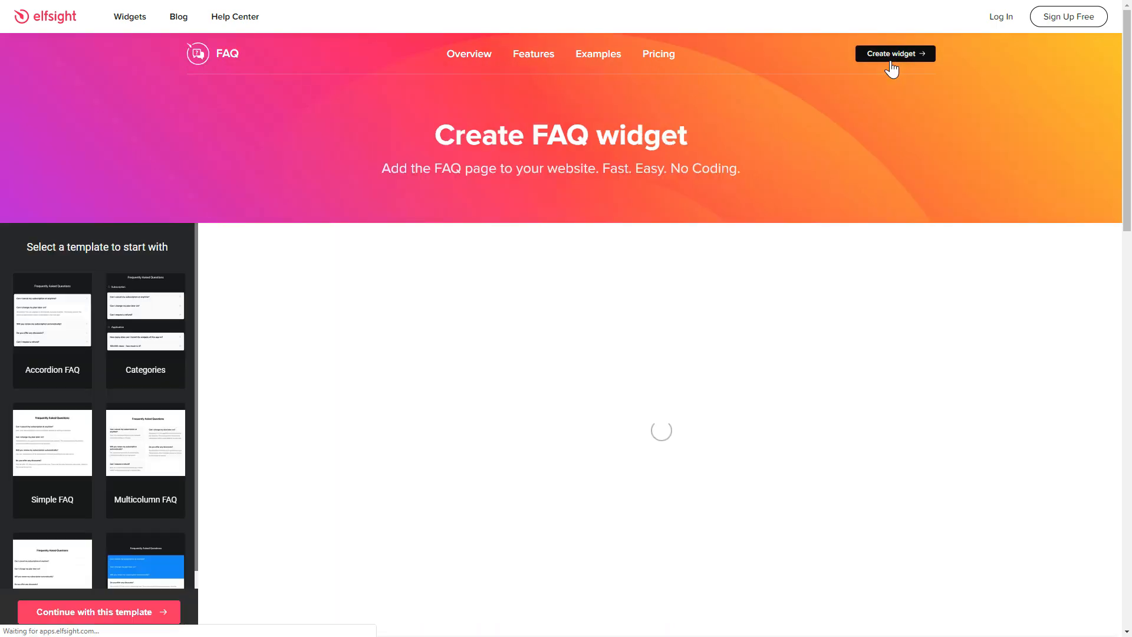
{"action": "scroll", "scroll_direction": "down", "scroll_amount": 3}
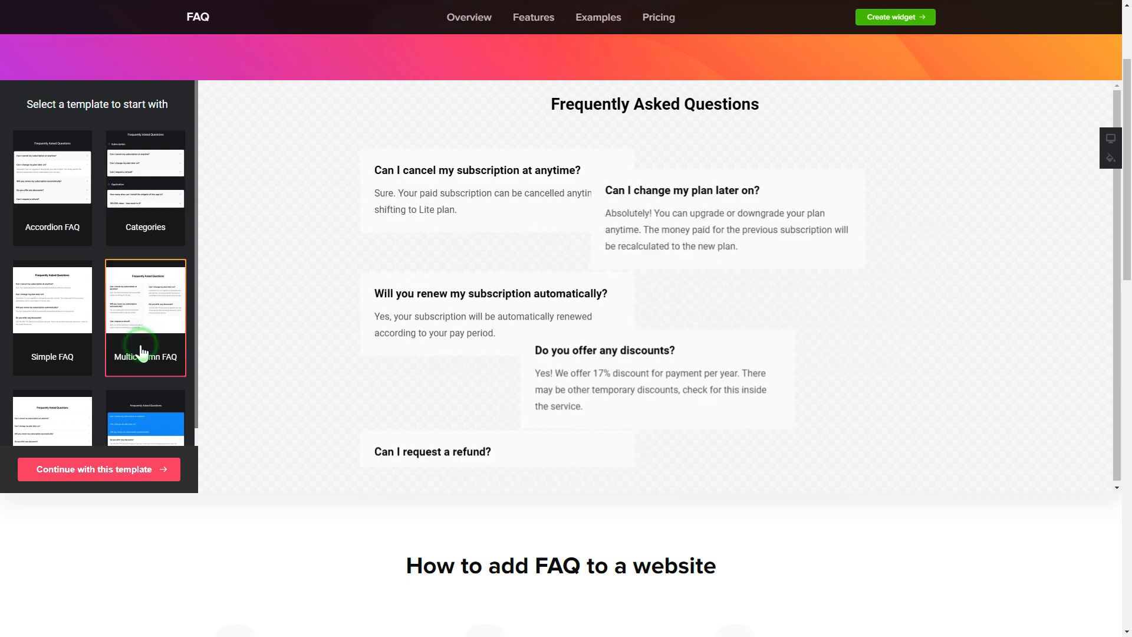
{"action": "left_click", "coordinate": [52, 177]}
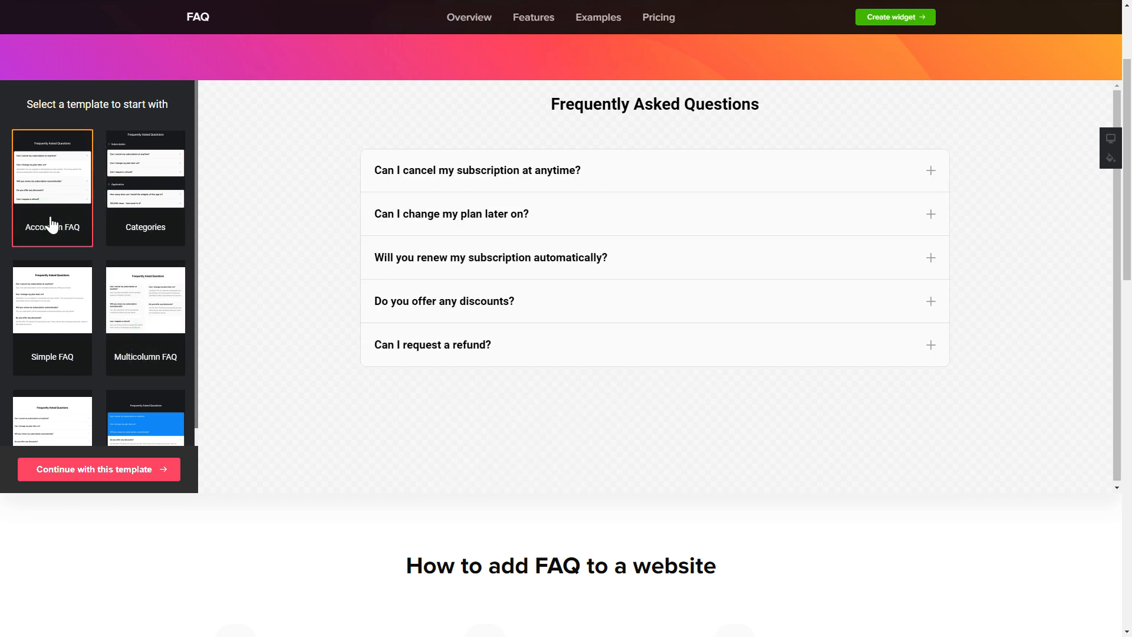
Continue with the Accordion FAQ template and browse its question categories.
{"action": "left_click", "coordinate": [99, 469]}
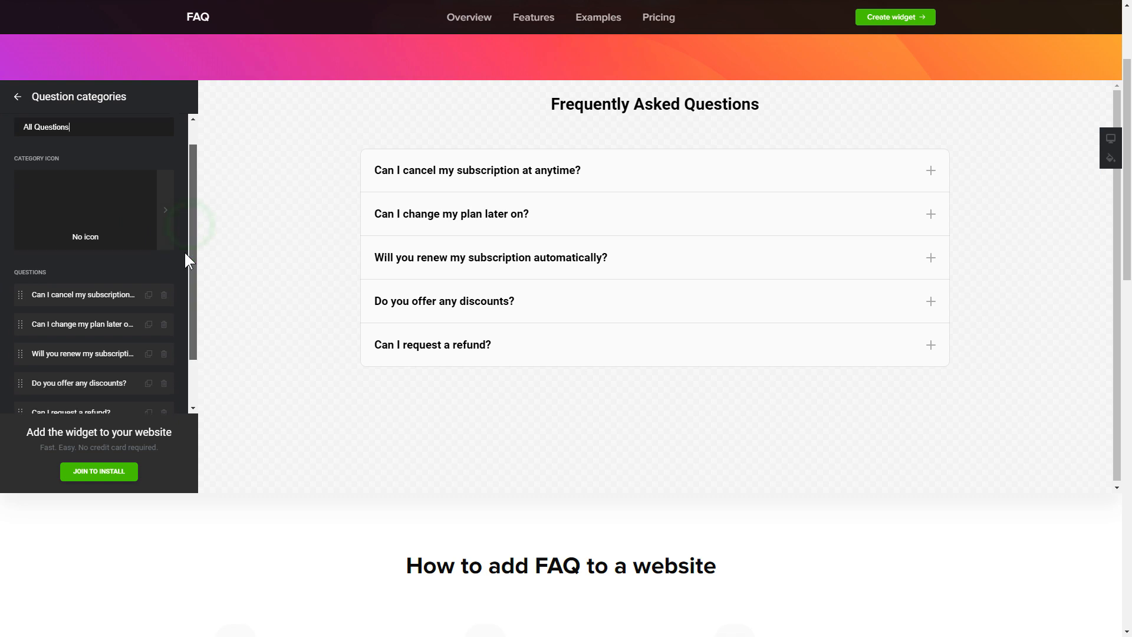
{"action": "scroll", "scroll_direction": "down", "scroll_amount": 3}
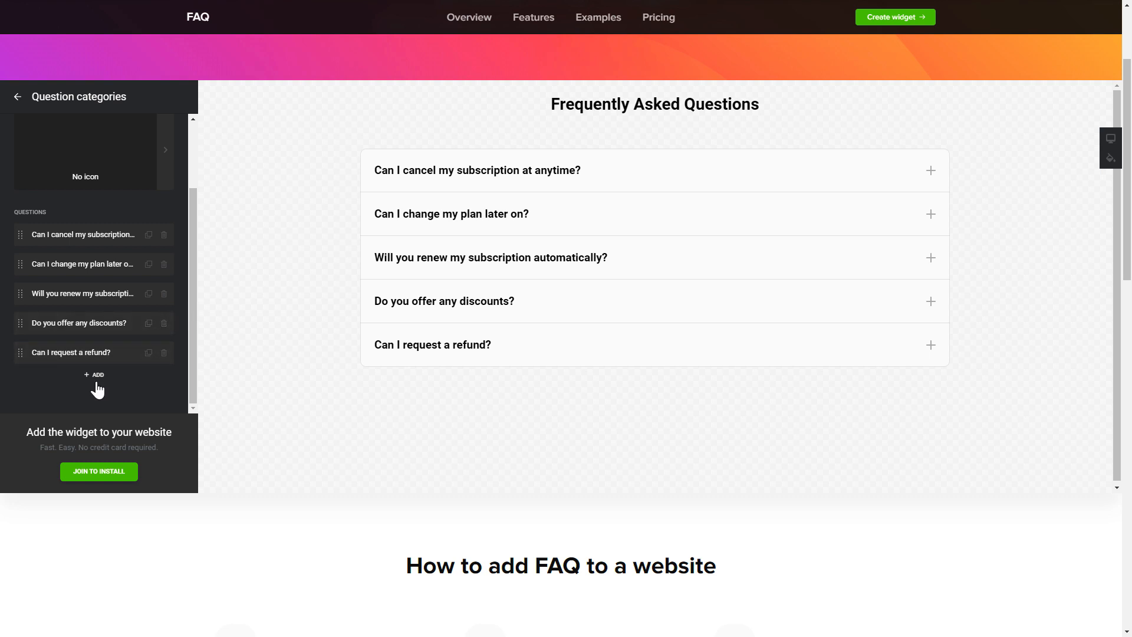
{"action": "left_click", "coordinate": [17, 96]}
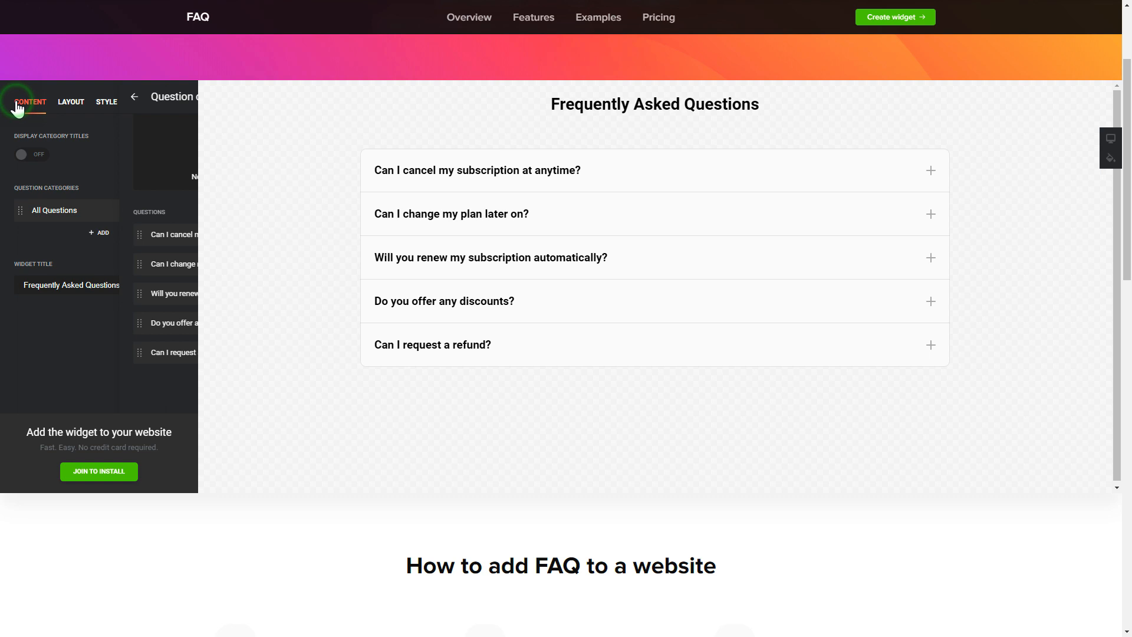
Review the Layout, Style and Advanced settings, ending back on Content.
{"action": "left_click", "coordinate": [71, 102]}
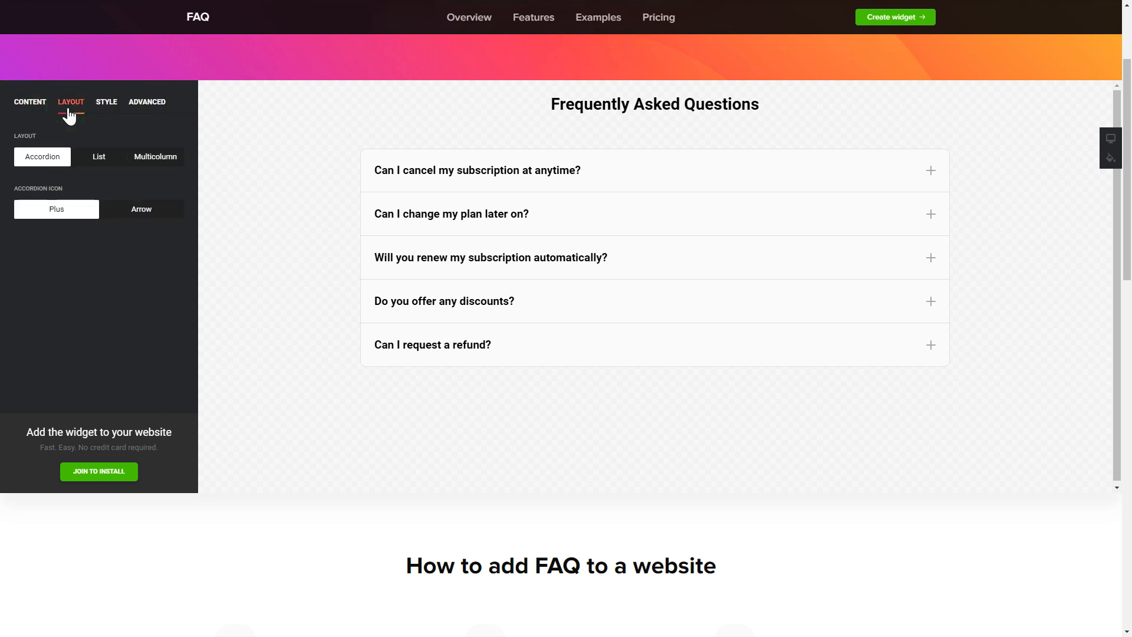
{"action": "left_click", "coordinate": [105, 101]}
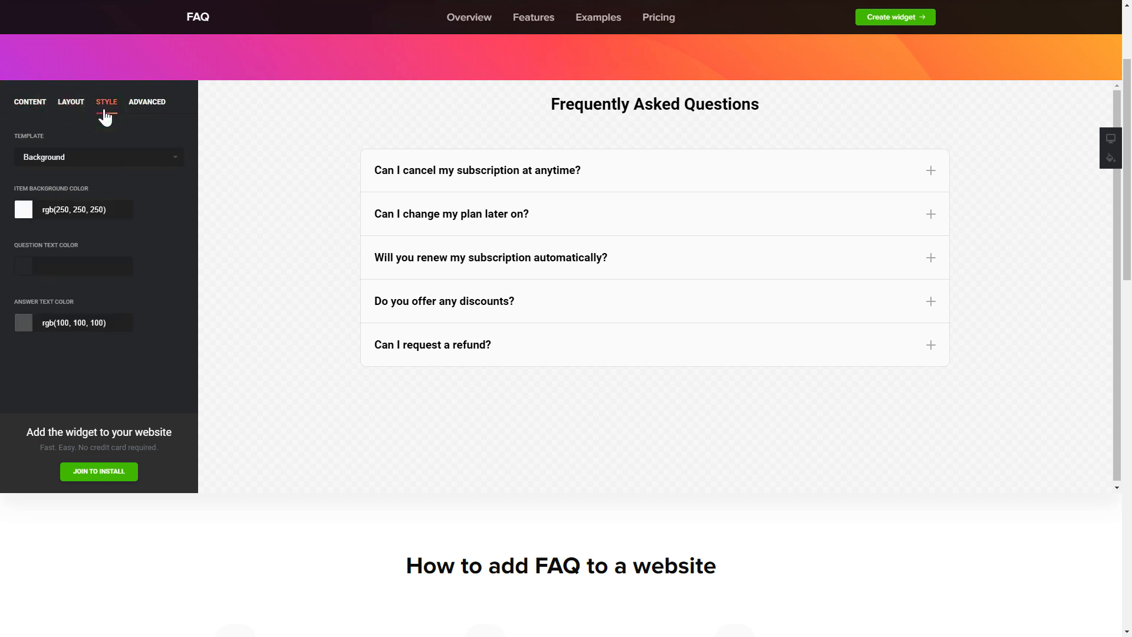
{"action": "left_click", "coordinate": [146, 101]}
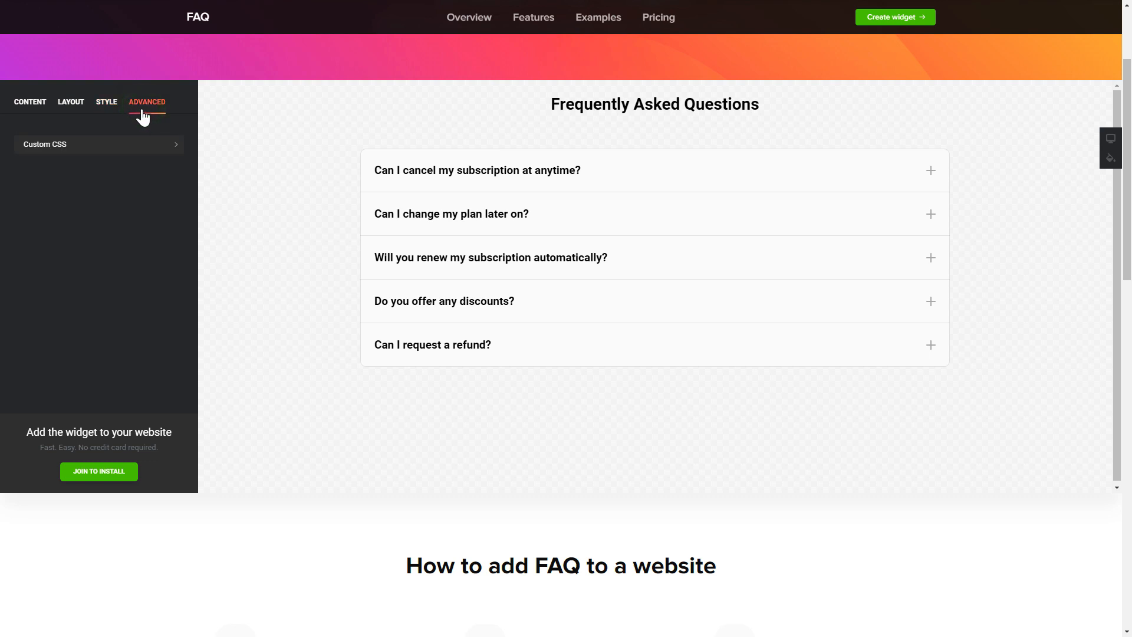
{"action": "left_click", "coordinate": [29, 101]}
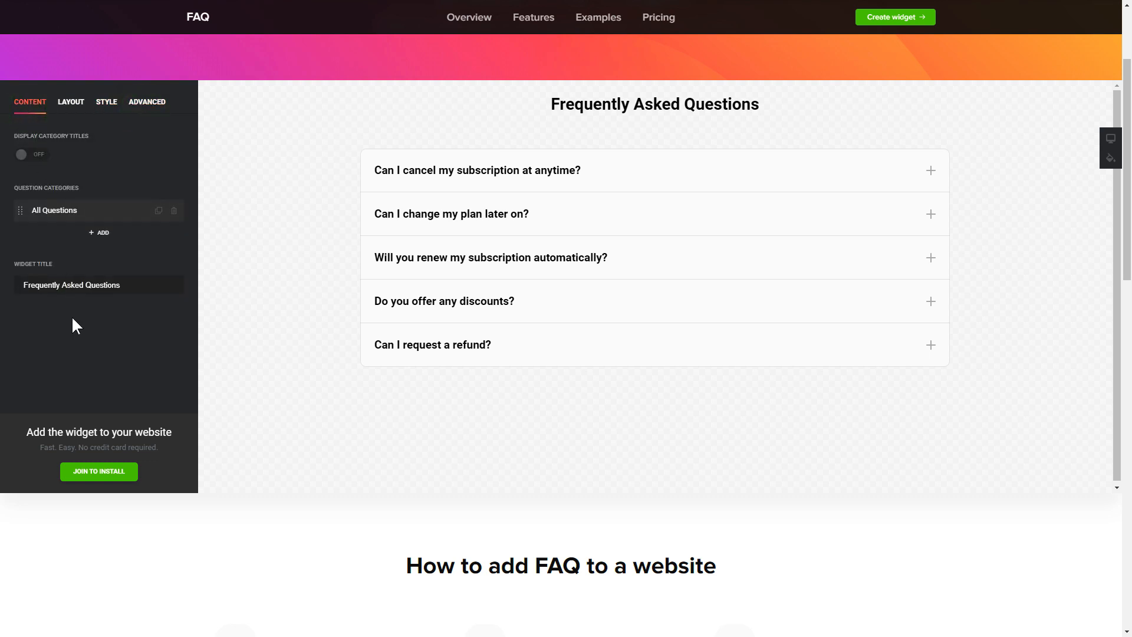
Sign up for an Elfsight account with email example@elf and a password via Join to Install.
{"action": "left_click", "coordinate": [99, 471]}
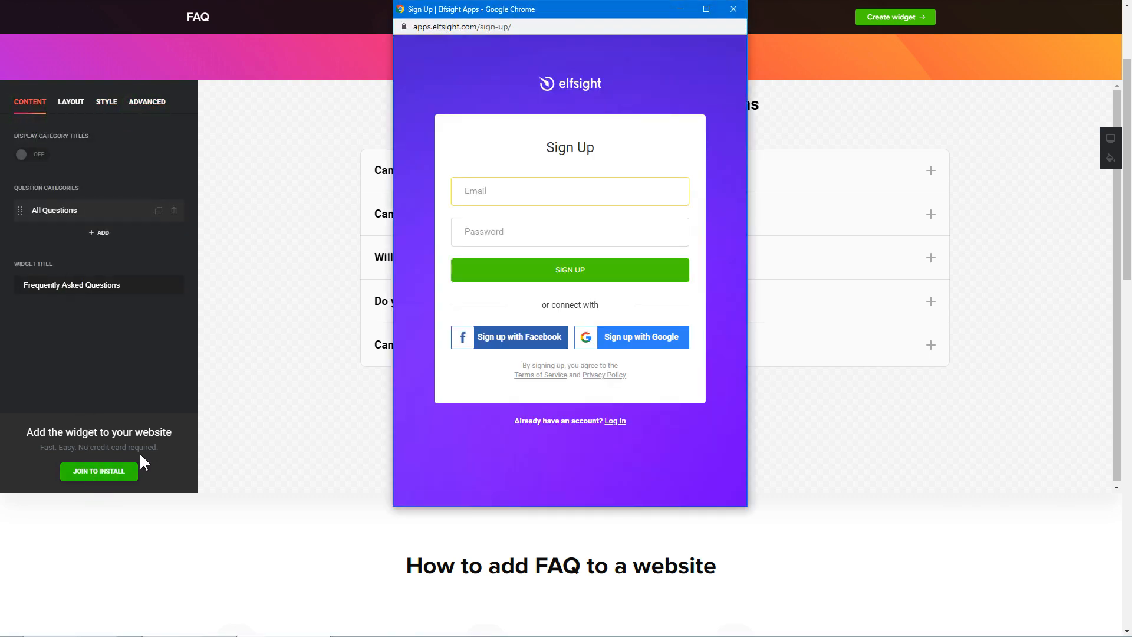
{"action": "type", "text": "example@elf"}
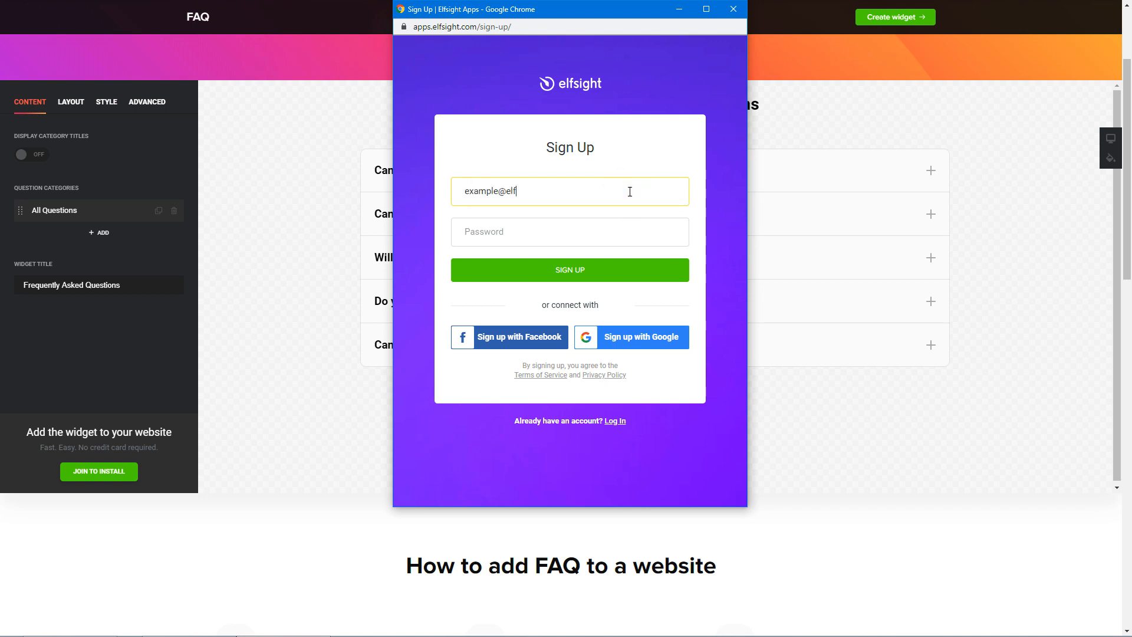
{"action": "type", "text": "••••"}
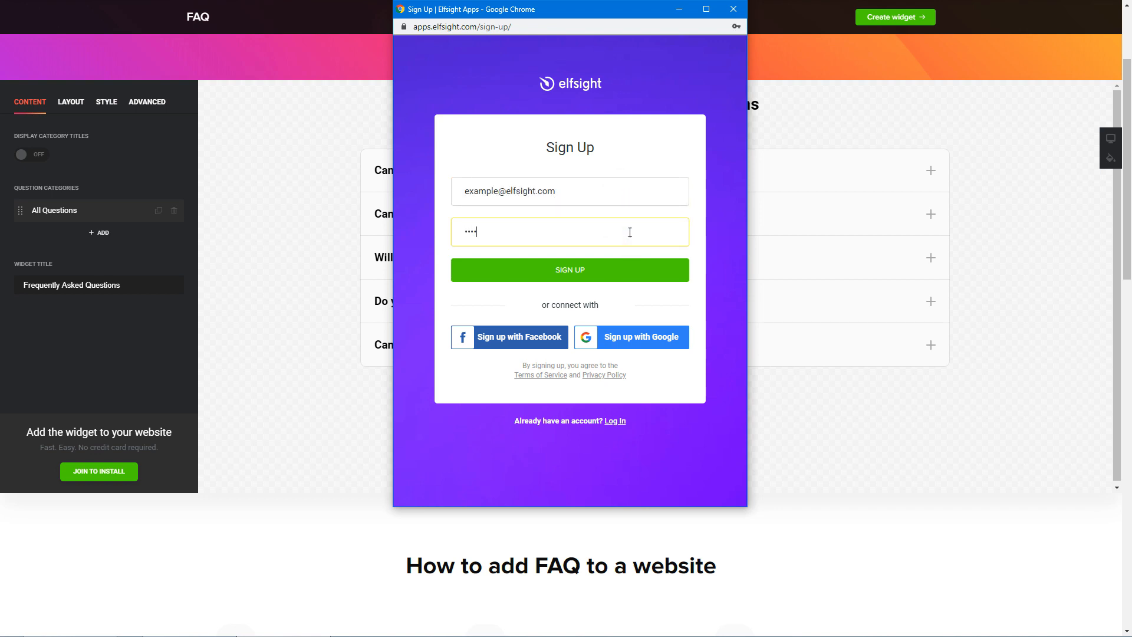
{"action": "left_click", "coordinate": [569, 269]}
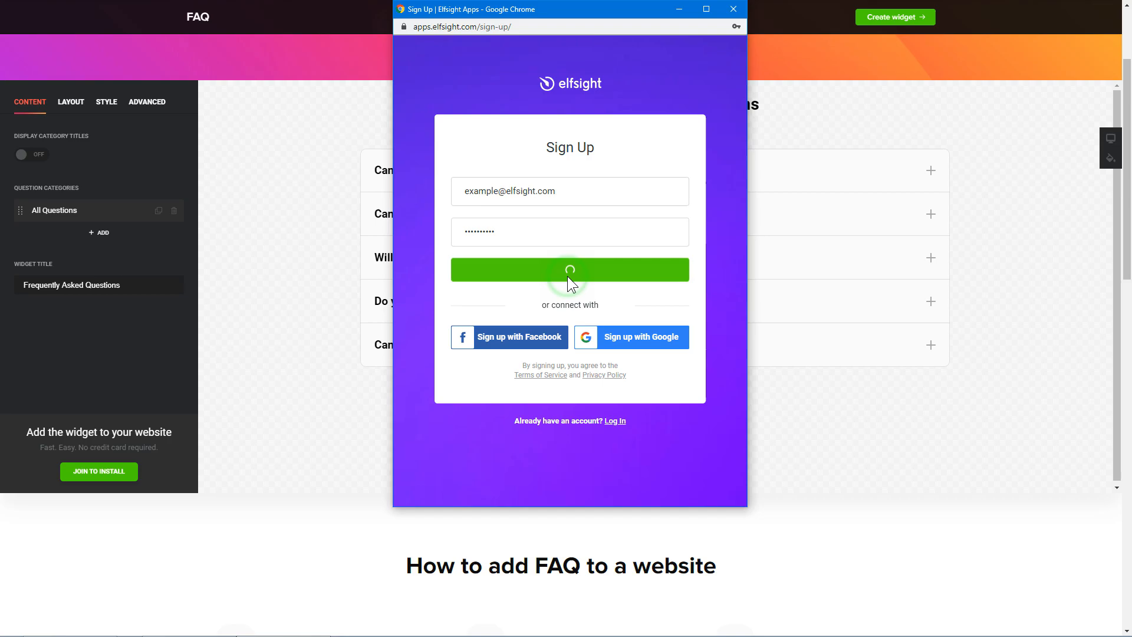
{"action": "left_click", "coordinate": [570, 269]}
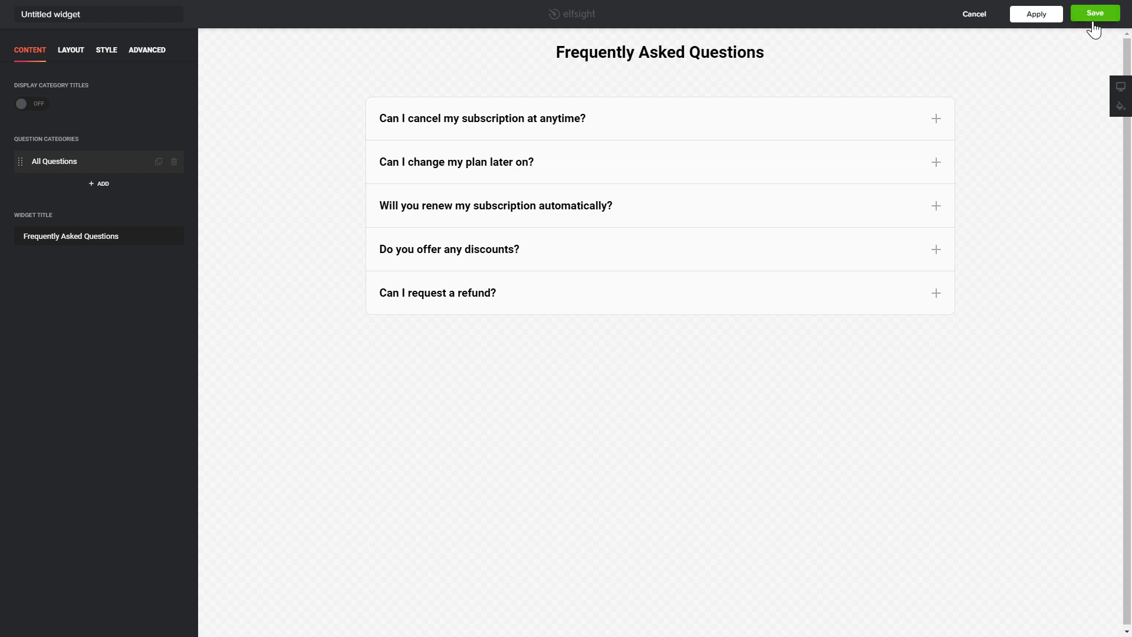
Save the FAQ widget and choose the free Lite plan to reveal its install code.
{"action": "left_click", "coordinate": [1094, 13]}
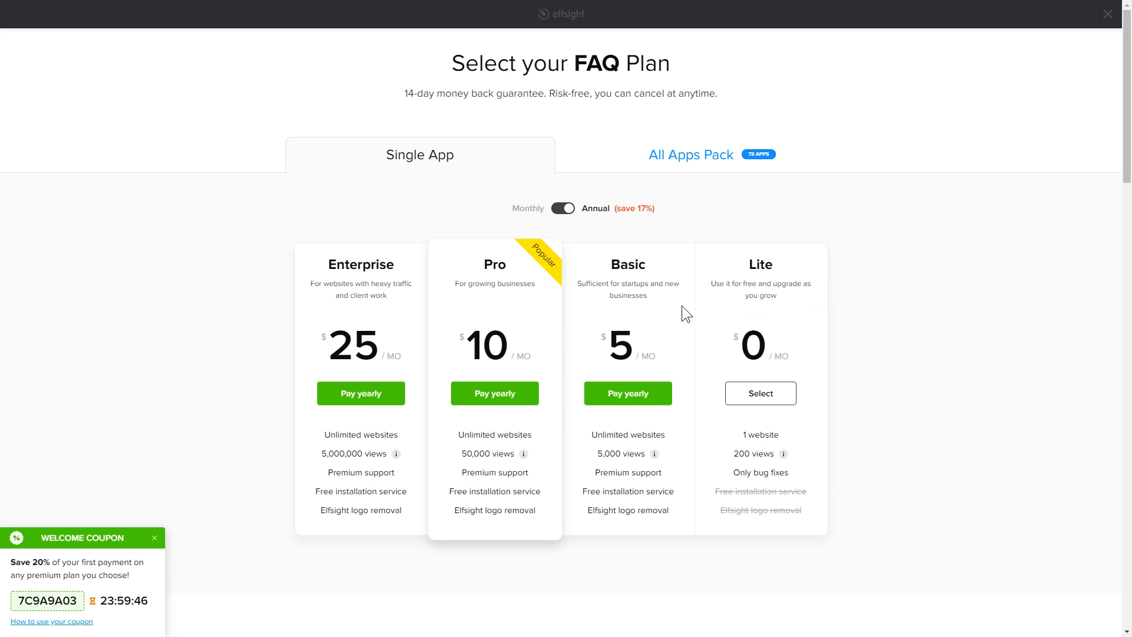
{"action": "mouse_move", "coordinate": [189, 400]}
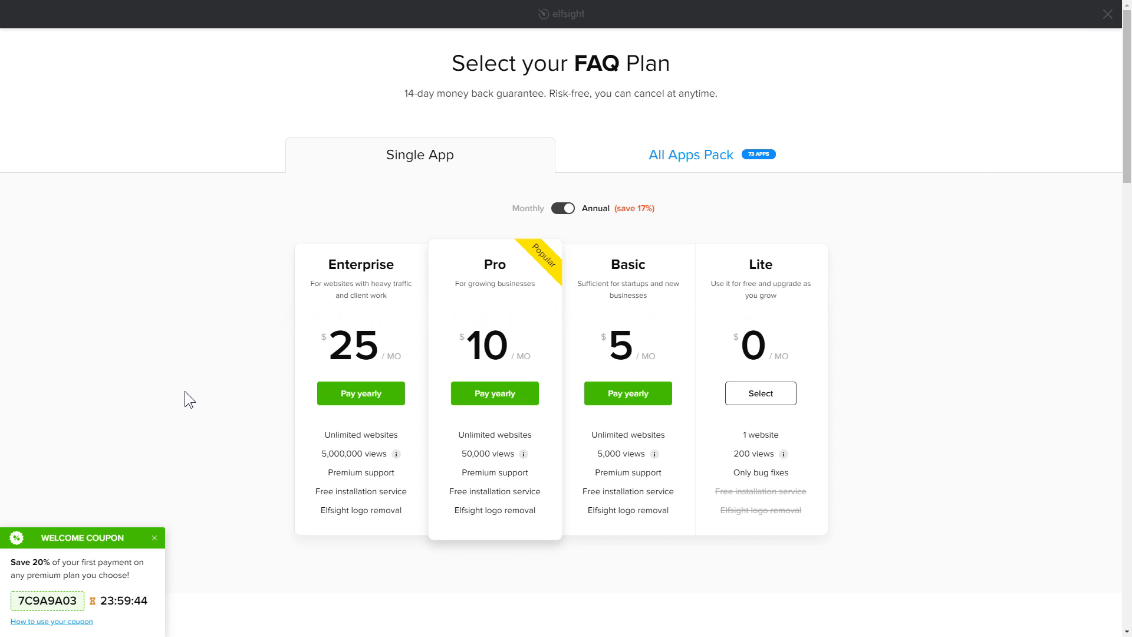
{"action": "mouse_move", "coordinate": [133, 543]}
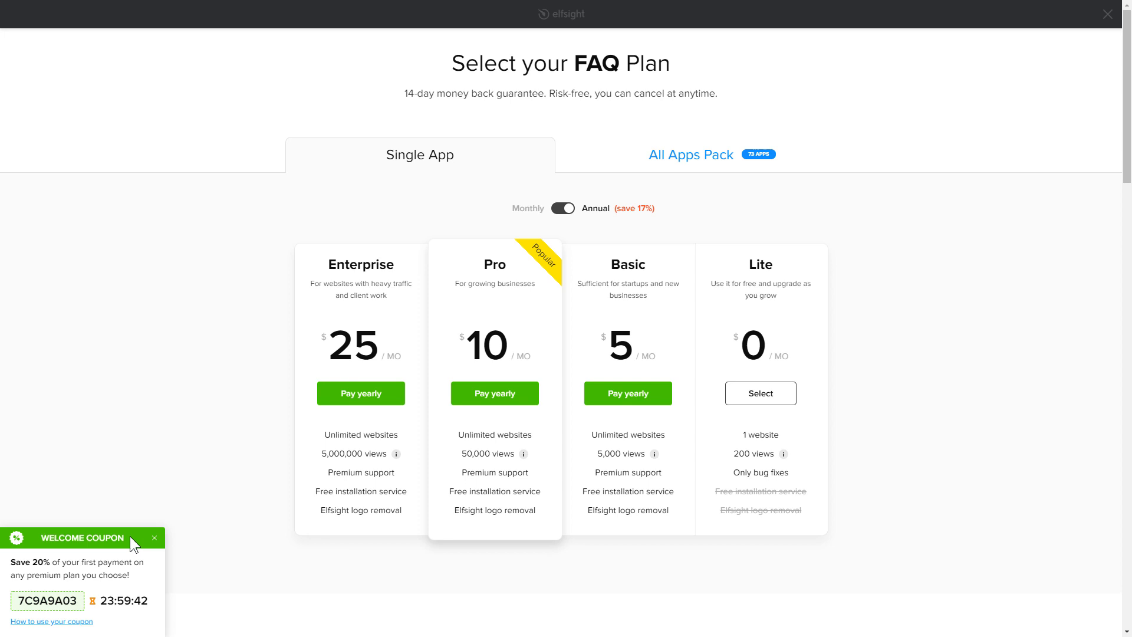
{"action": "mouse_move", "coordinate": [694, 459]}
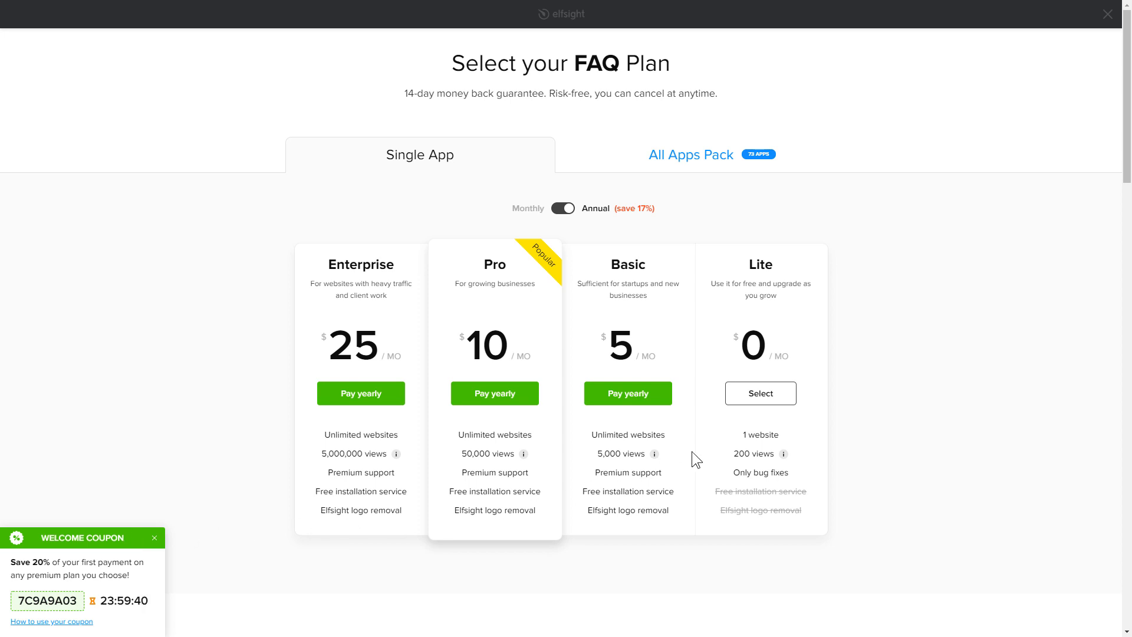
{"action": "left_click", "coordinate": [760, 392]}
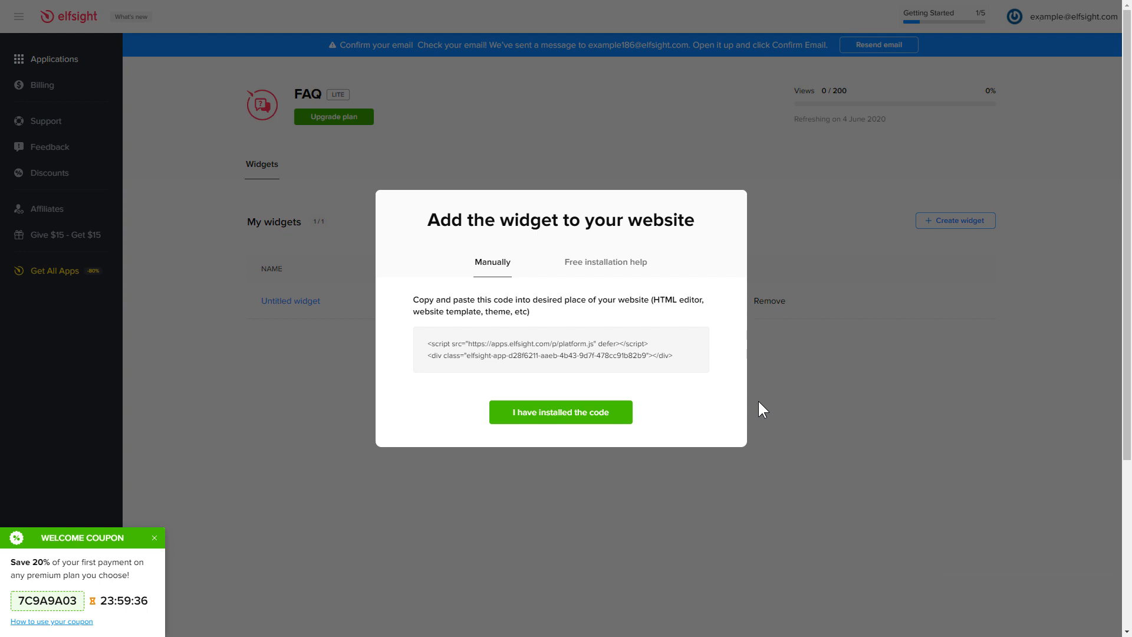
Copy the widget installation code and move to the Blogger dashboard.
{"action": "left_click", "coordinate": [559, 349]}
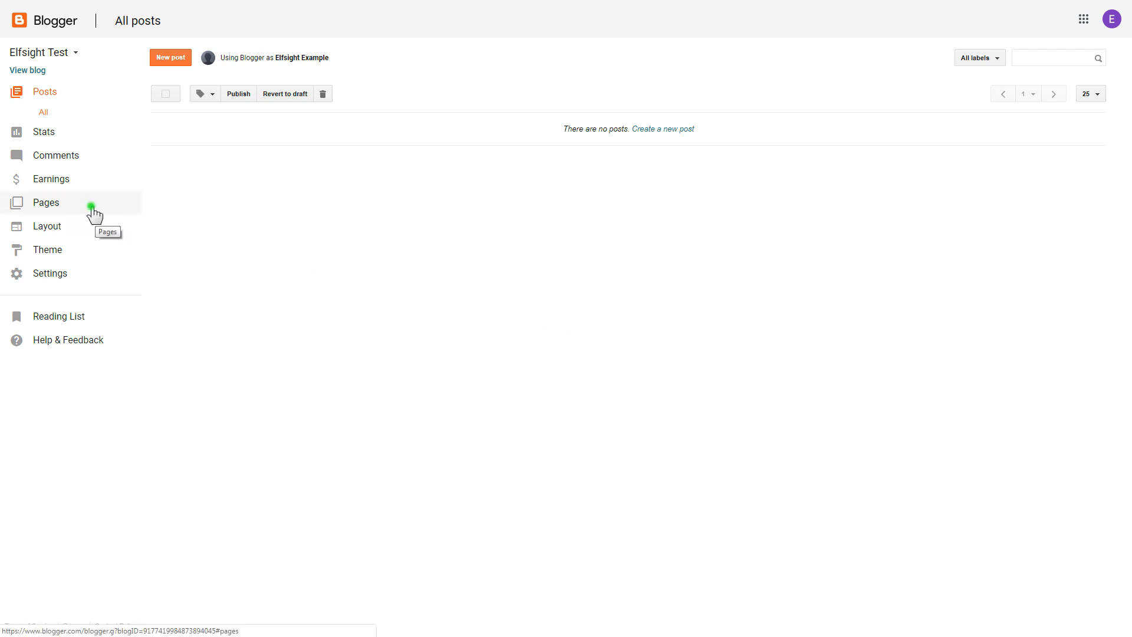
Paste the Elfsight code into the Homepage page's HTML and update the page.
{"action": "left_click", "coordinate": [46, 202]}
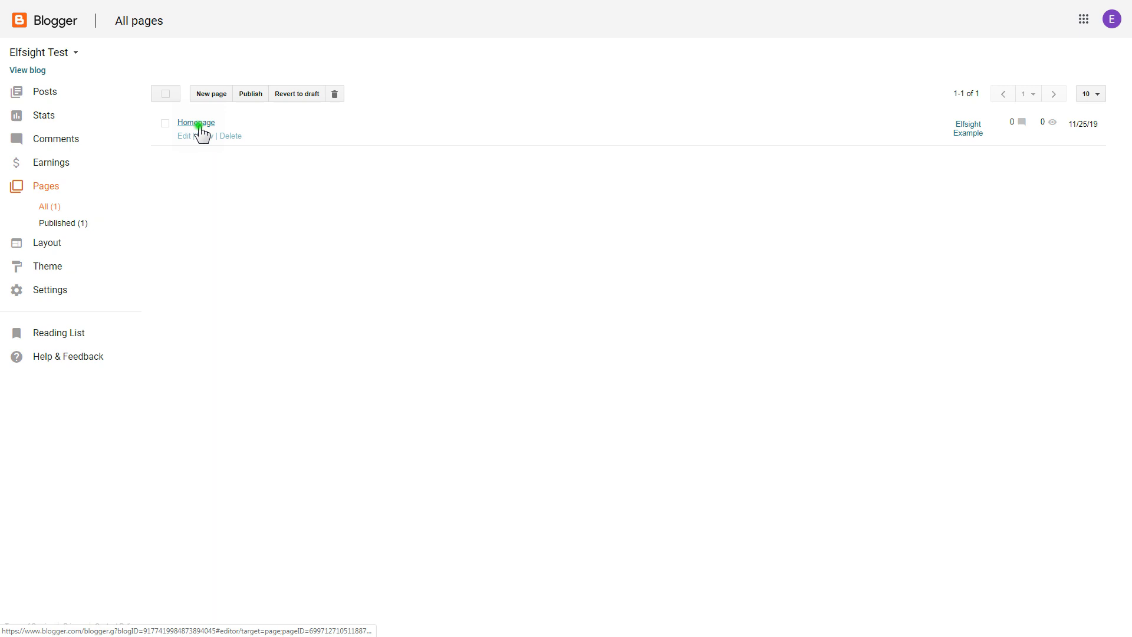
{"action": "left_click", "coordinate": [195, 122]}
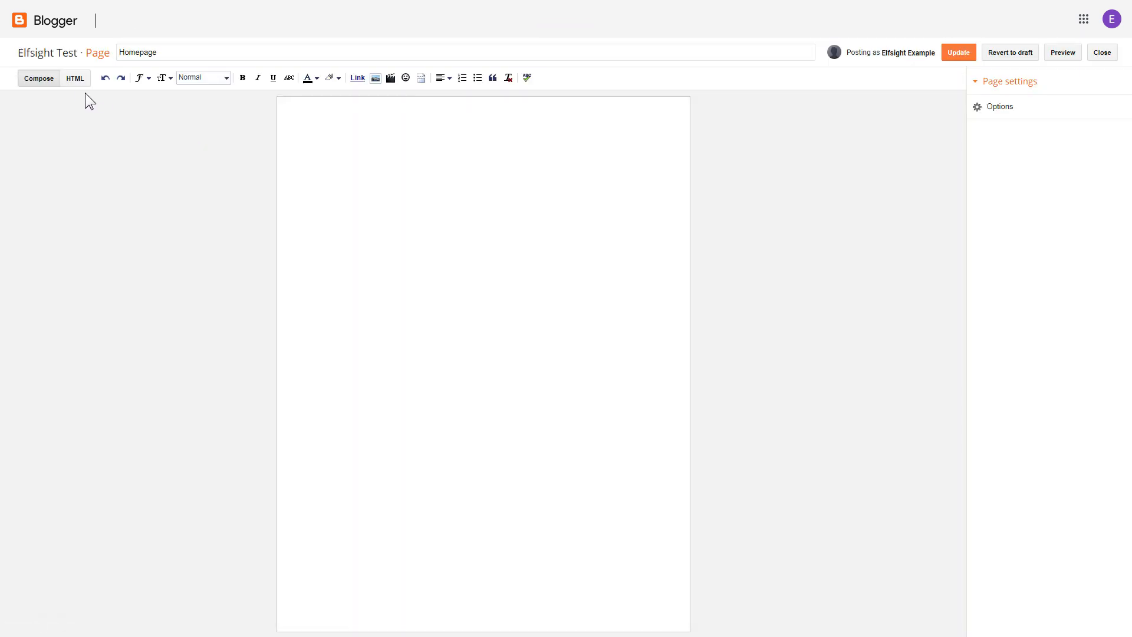
{"action": "left_click", "coordinate": [74, 77]}
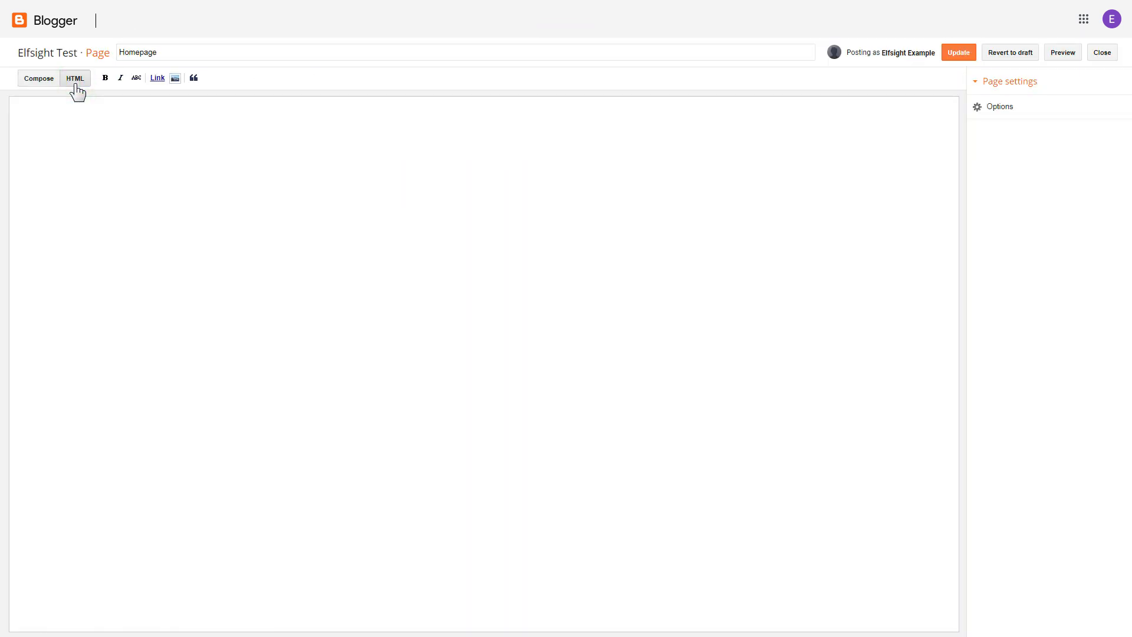
{"action": "right_click", "coordinate": [156, 129]}
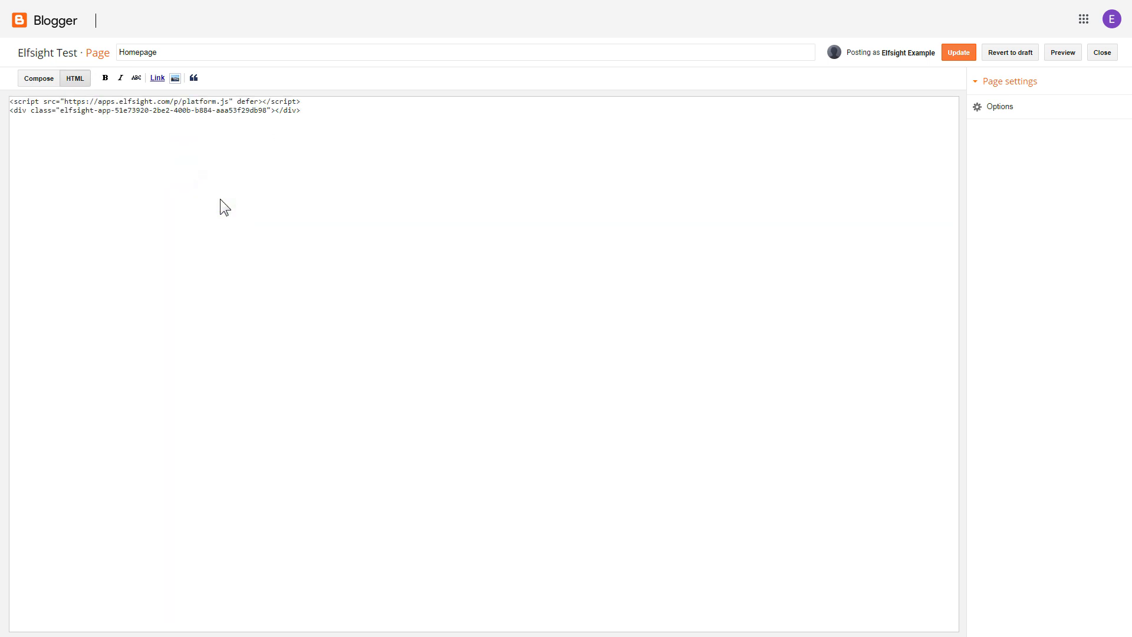
{"action": "left_click", "coordinate": [972, 52]}
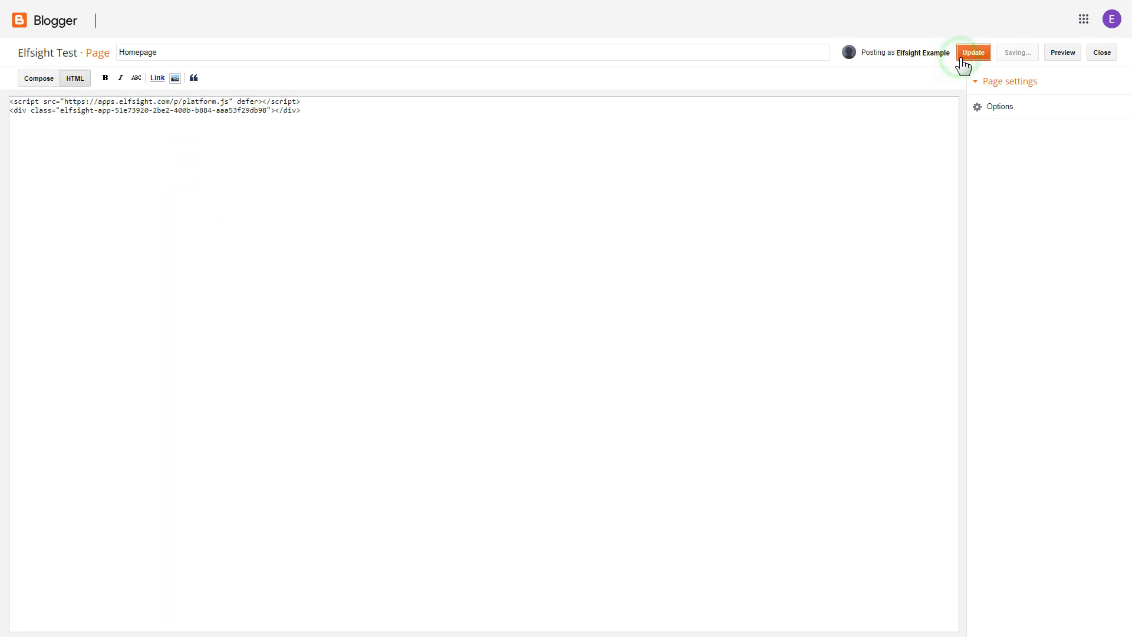
{"action": "left_click", "coordinate": [973, 52]}
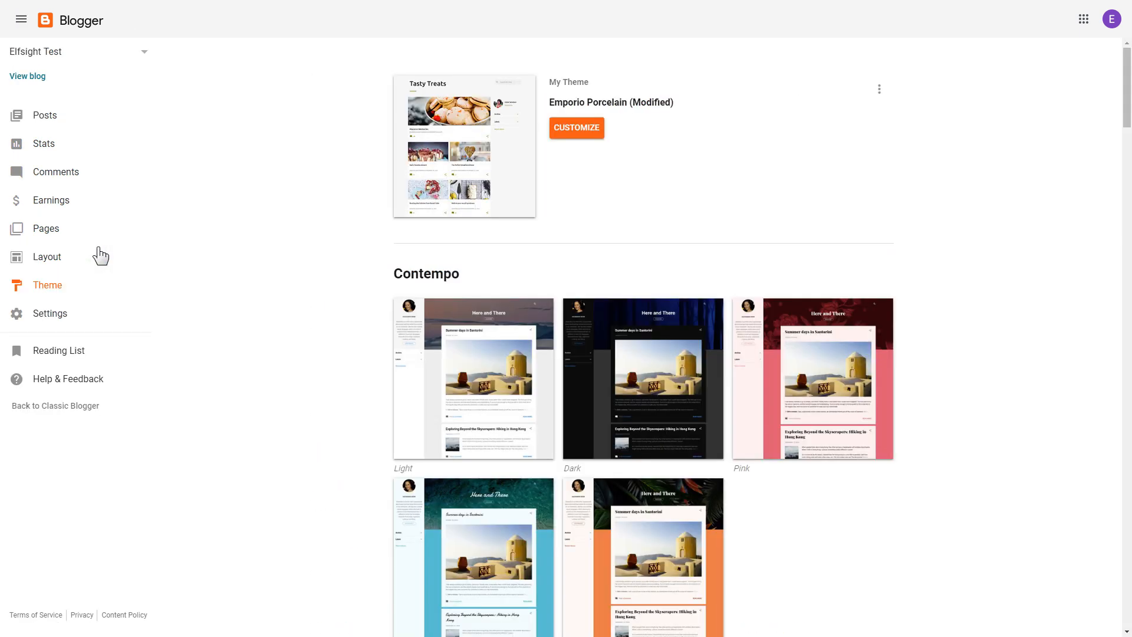
Paste the install code near the end of the theme's HTML via Edit HTML.
{"action": "left_click", "coordinate": [877, 89]}
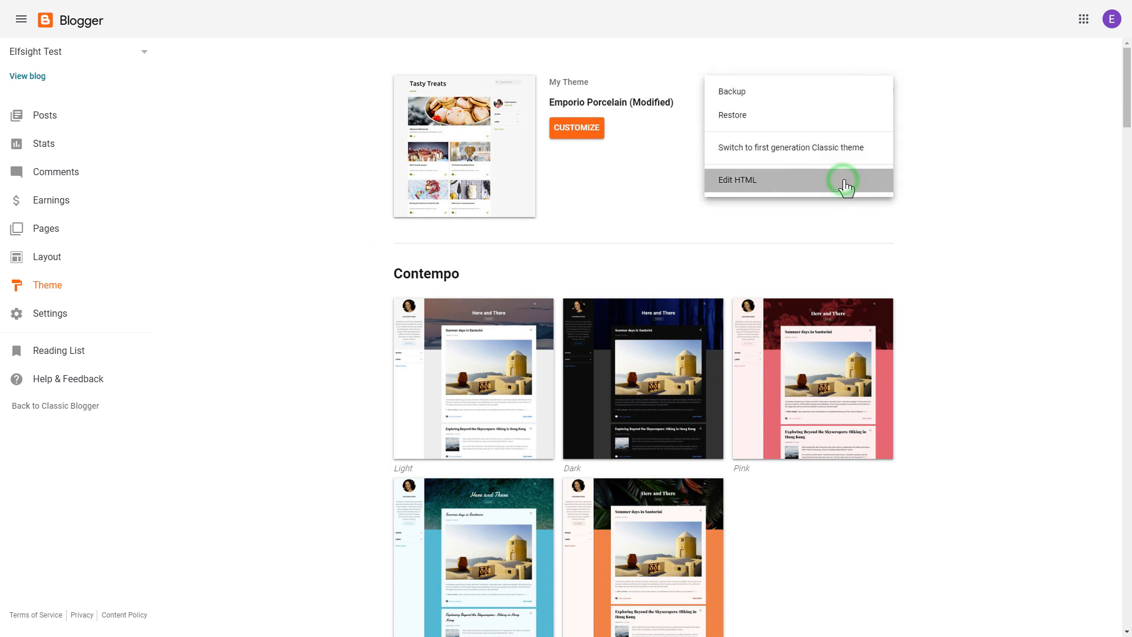
{"action": "left_click", "coordinate": [736, 179]}
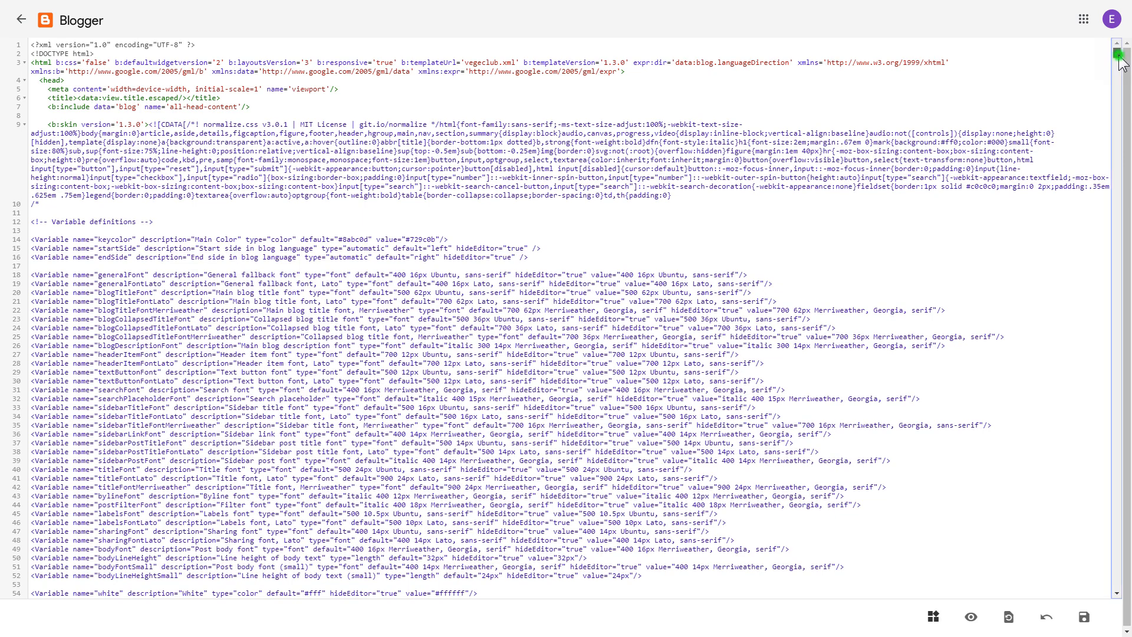
{"action": "scroll", "scroll_direction": "down", "scroll_amount": 3}
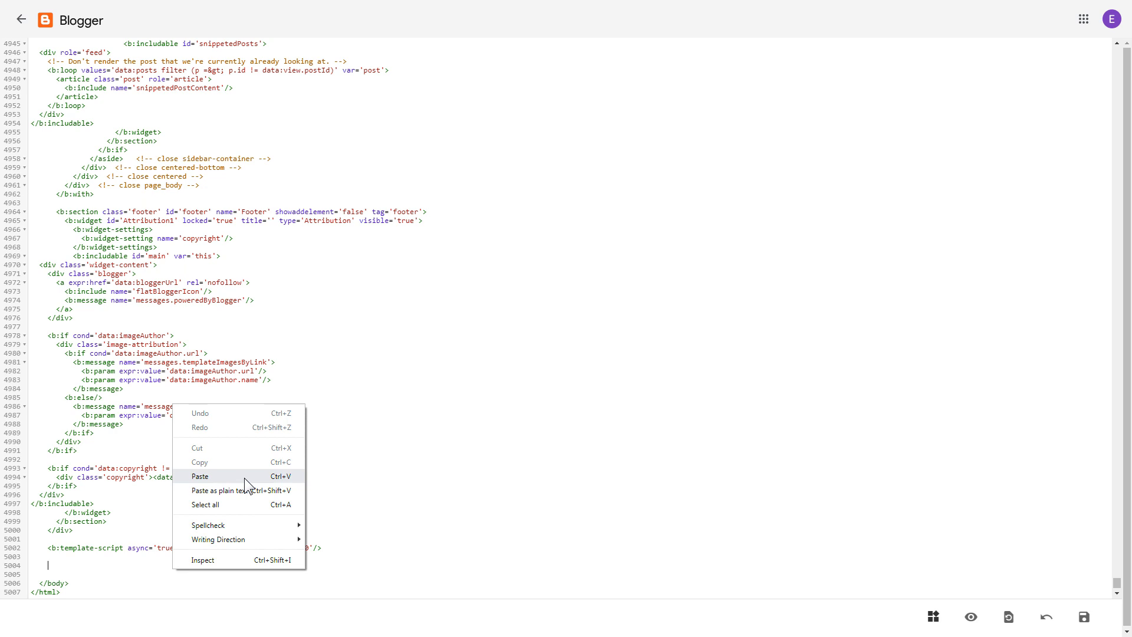
{"action": "left_click", "coordinate": [200, 475]}
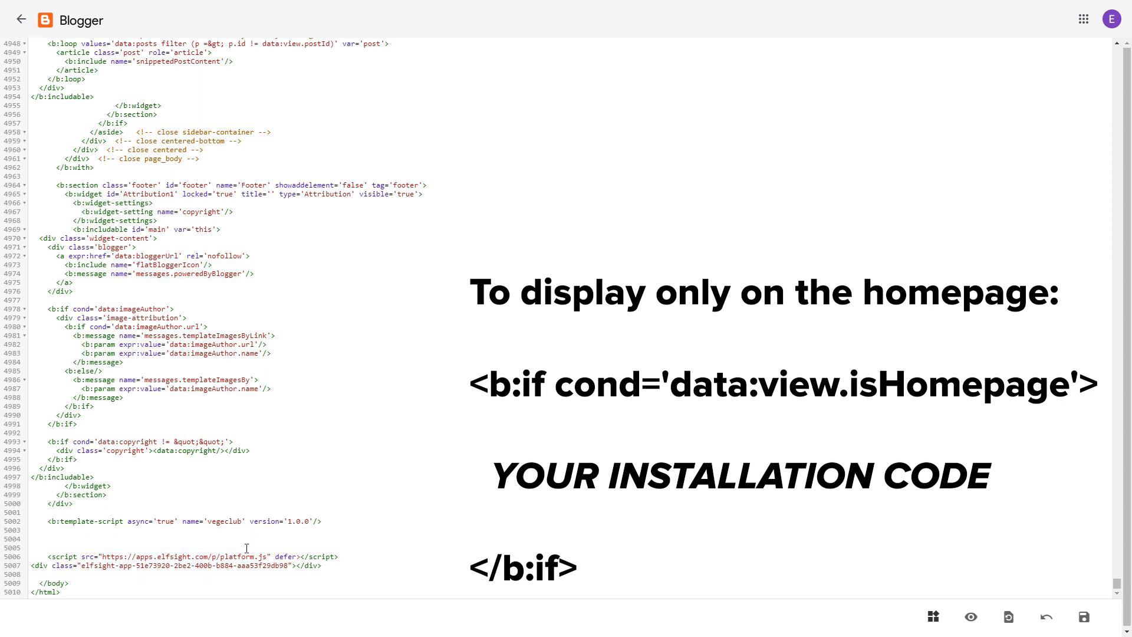
Wrap the code in <b:if cond='data:view.isHomepage'> and save the theme.
{"action": "type", "text": "<b:if cond='data:view.isHomepage'>"}
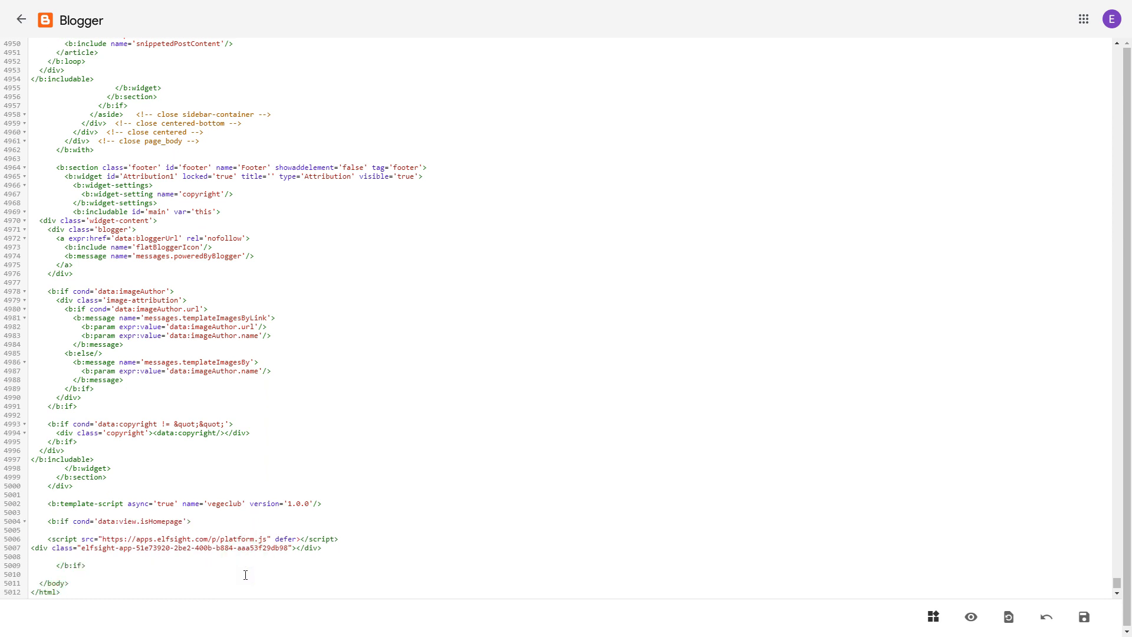
{"action": "left_click", "coordinate": [1082, 617]}
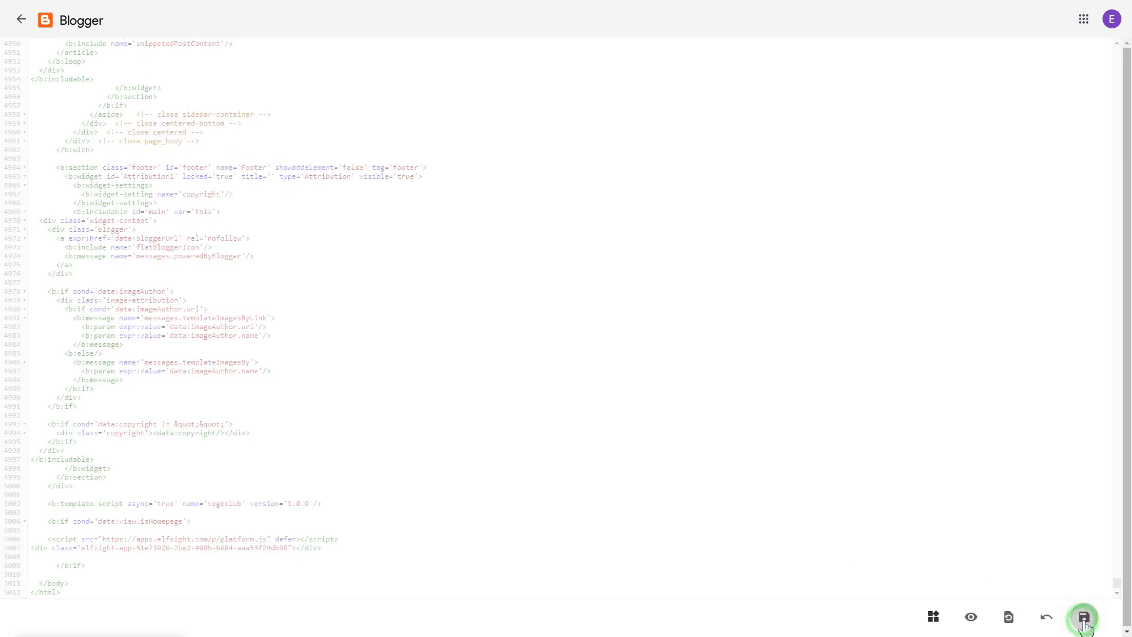
{"action": "left_click", "coordinate": [1083, 617]}
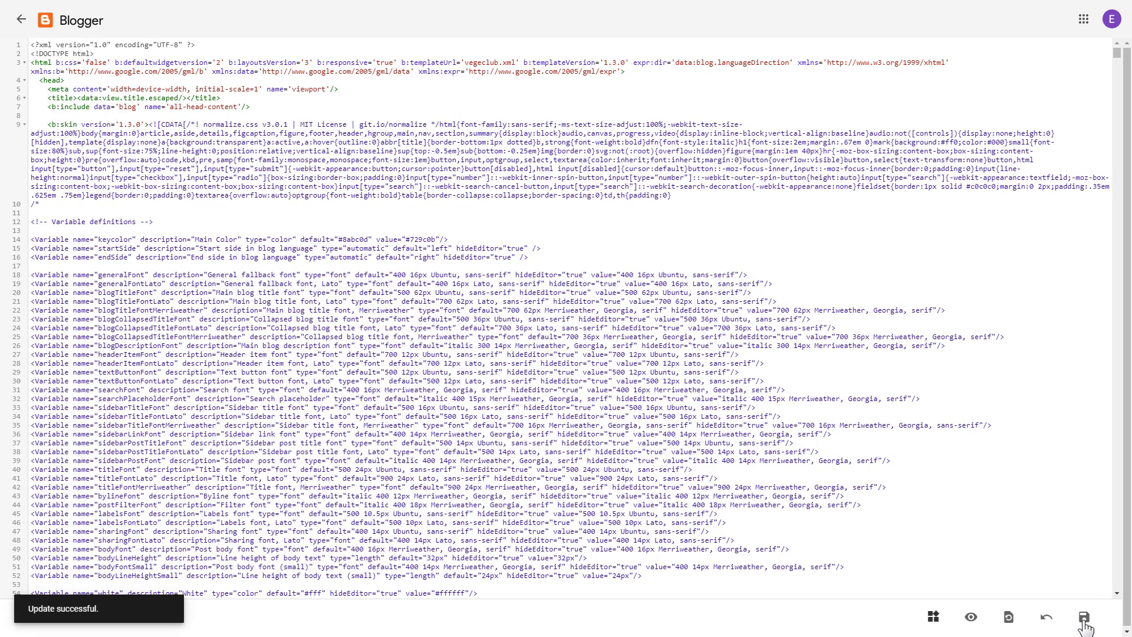
View the live blog and expand the automatic-renewal question in the FAQ accordion.
{"action": "left_click", "coordinate": [970, 616]}
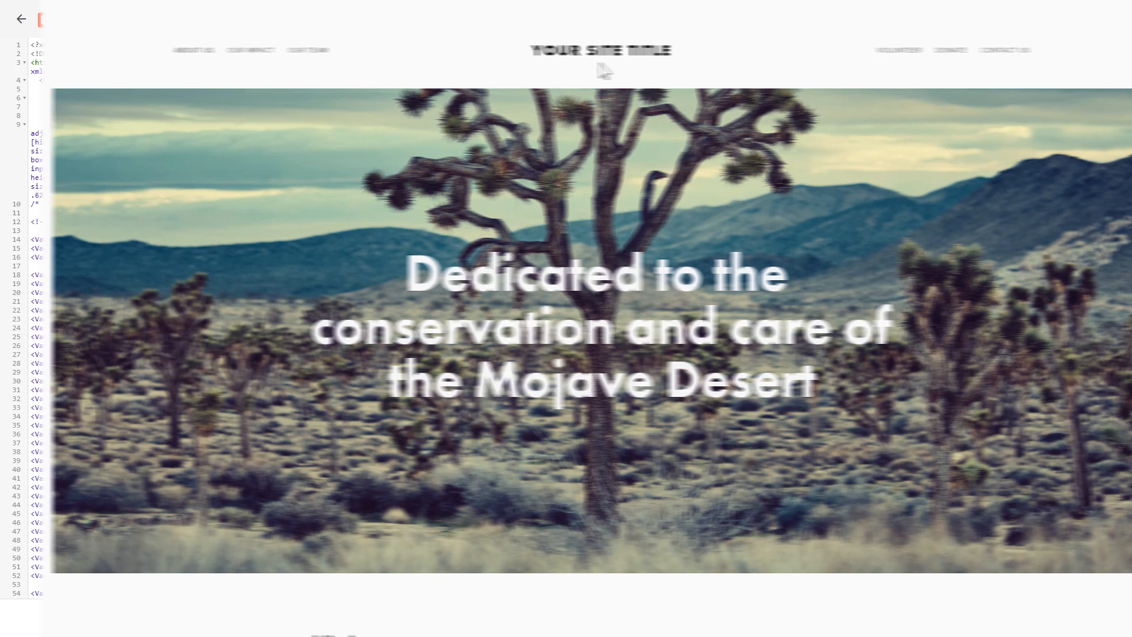
{"action": "scroll", "scroll_direction": "down", "scroll_amount": 3}
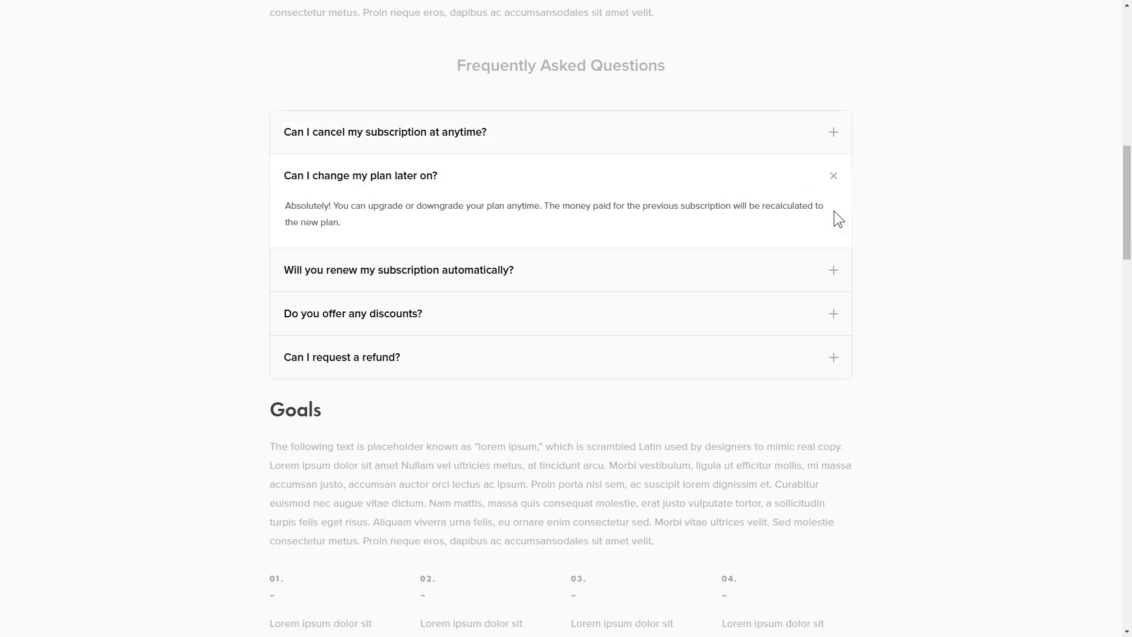
{"action": "left_click", "coordinate": [399, 269]}
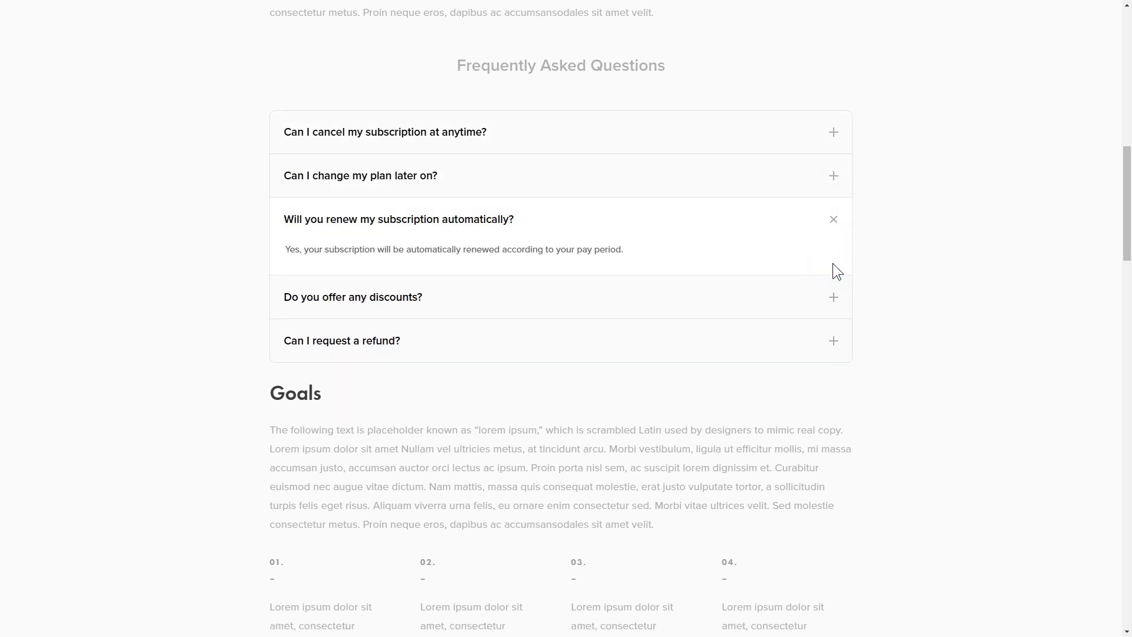